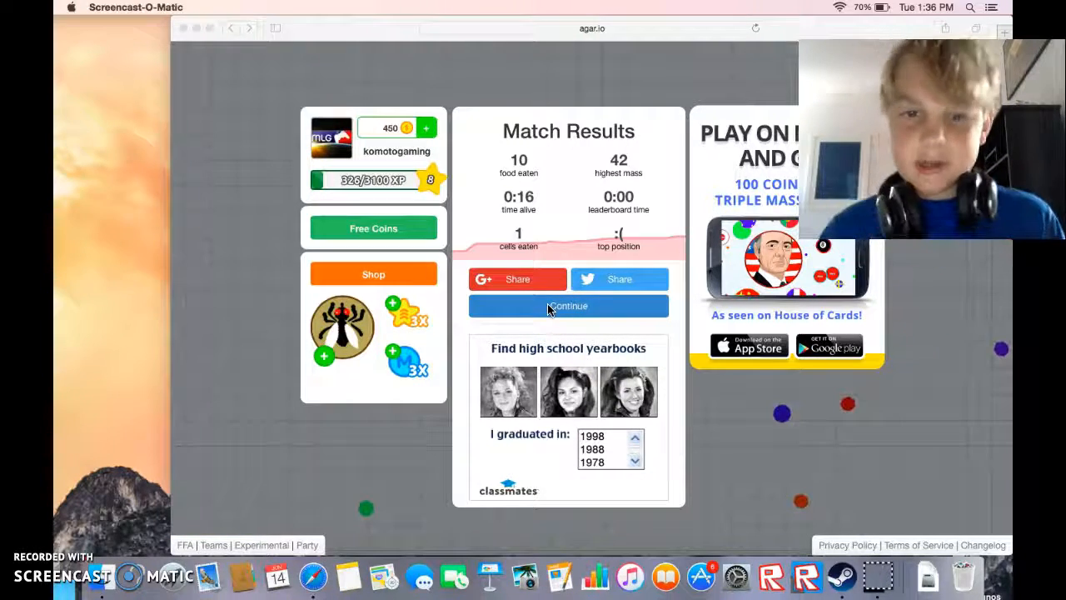
Step: Dismiss the short round's Match Results, returning to the start menu with IM UPLODING in FFA
click(569, 305)
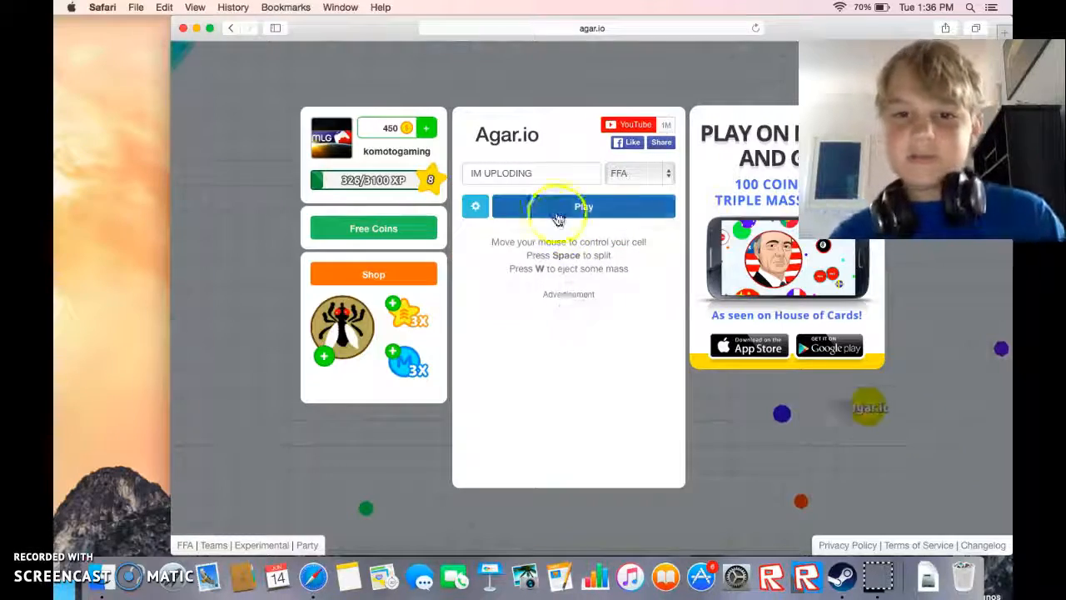
Step: Start a new FFA round as IM UPLODING and eat pellets until the round ends
click(569, 206)
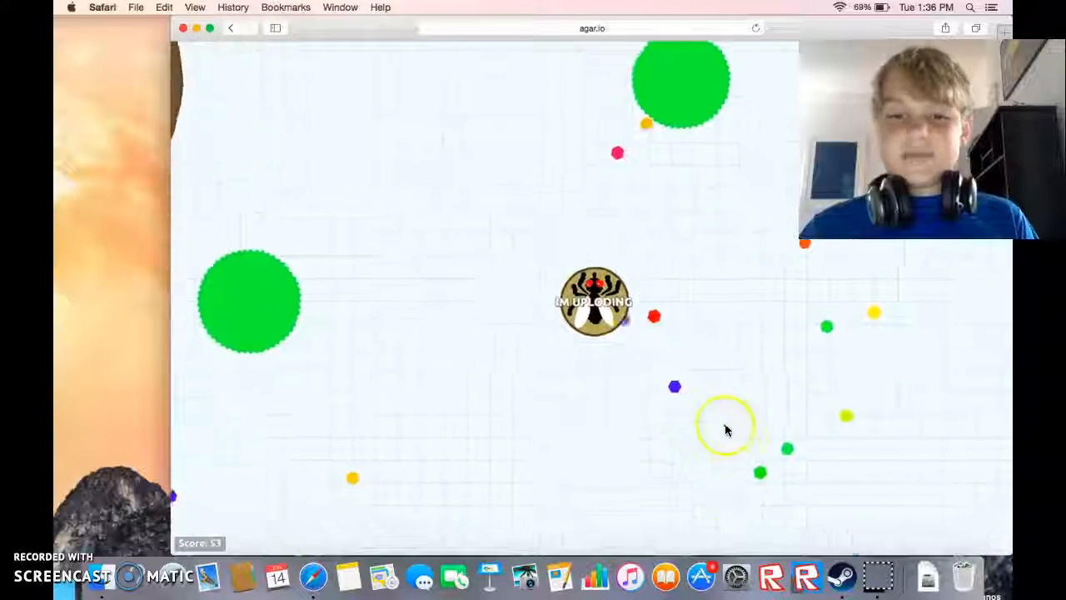
mouse_move(673, 150)
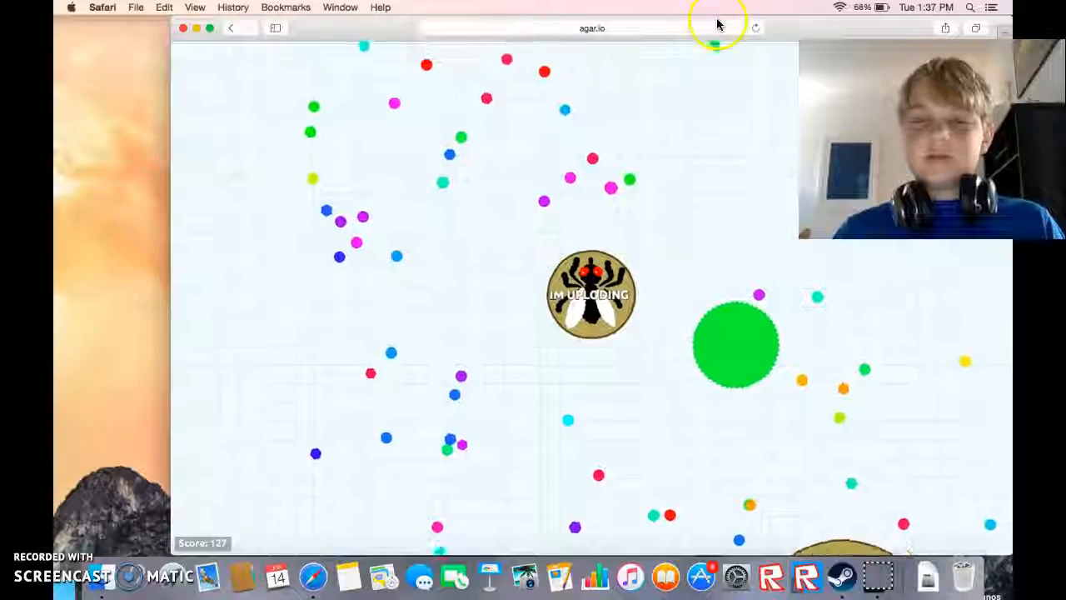
mouse_move(360, 229)
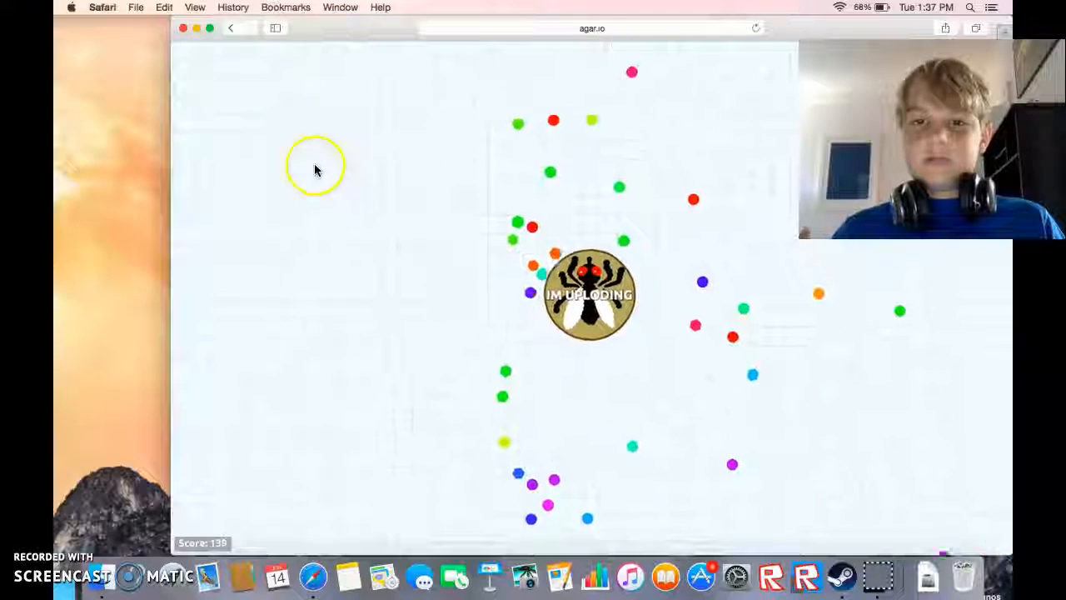
mouse_move(648, 530)
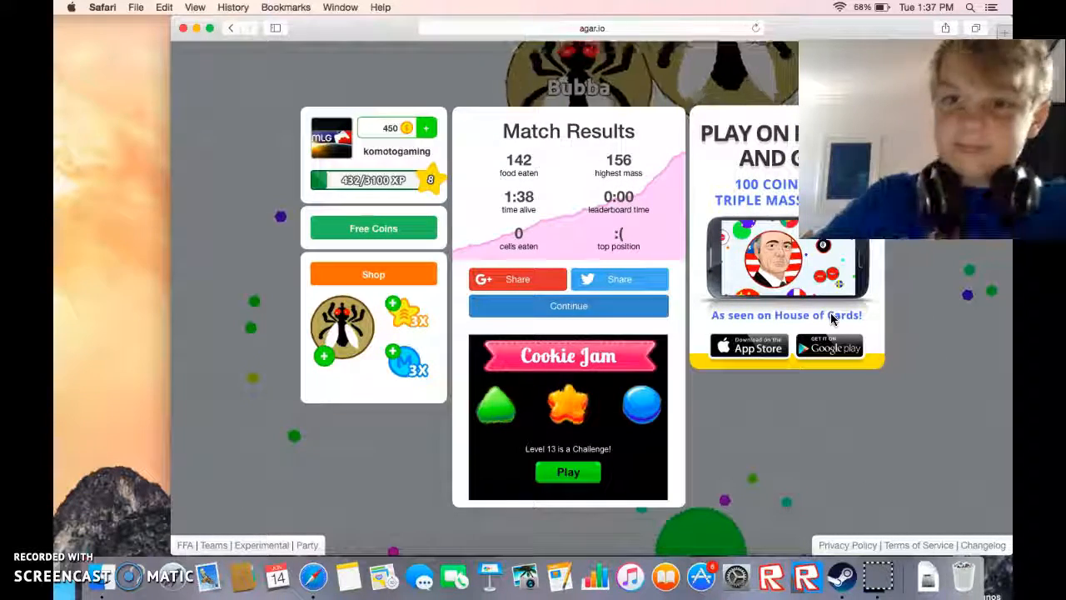
Step: Dismiss the 142-food, 156-mass results and start another round as IM UPLODING
click(568, 306)
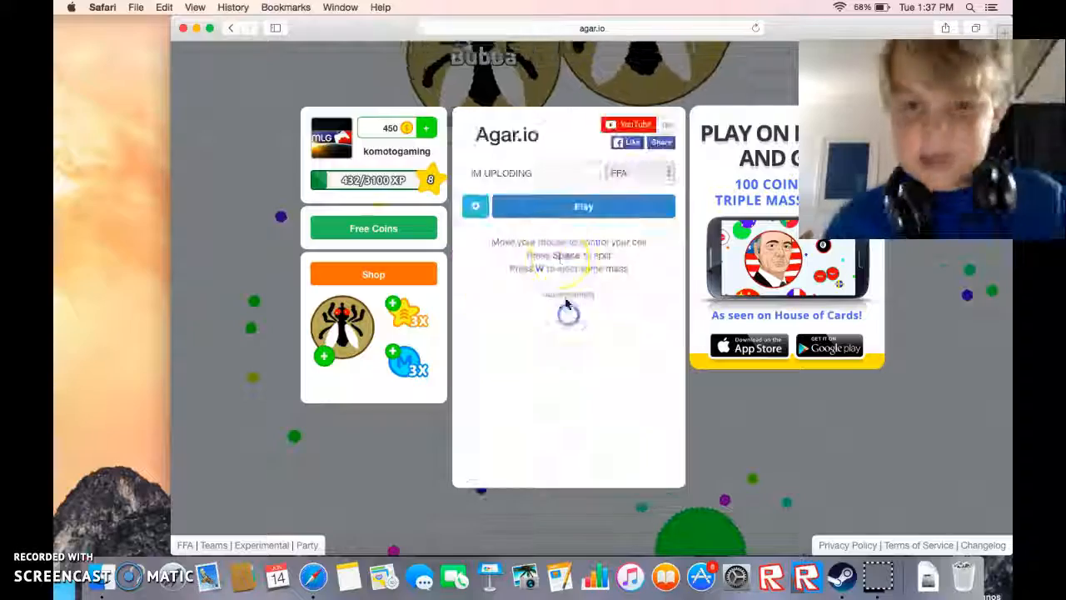
click(582, 206)
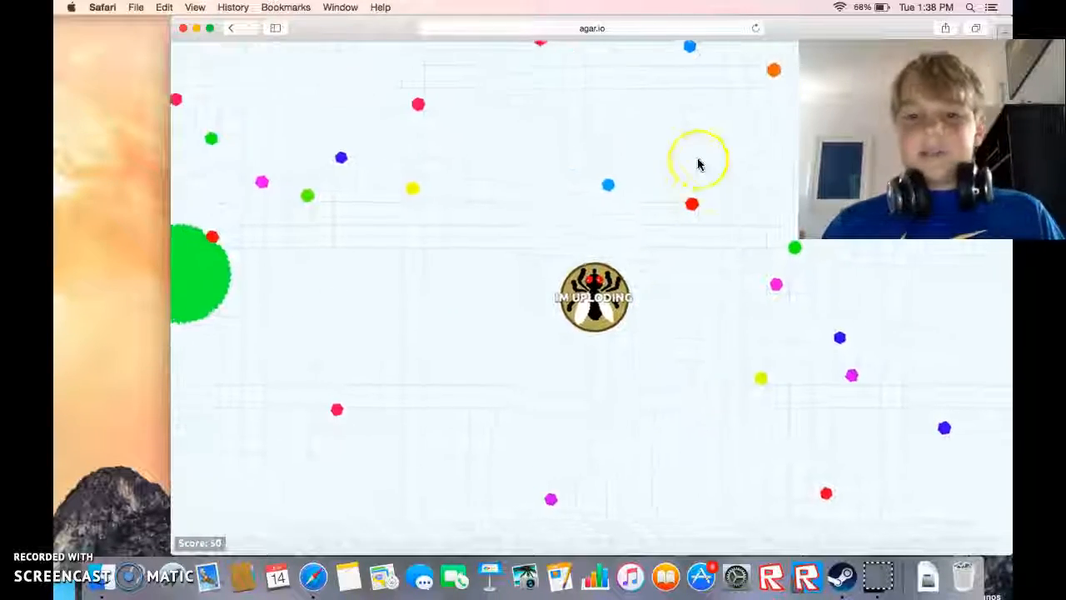
mouse_move(718, 390)
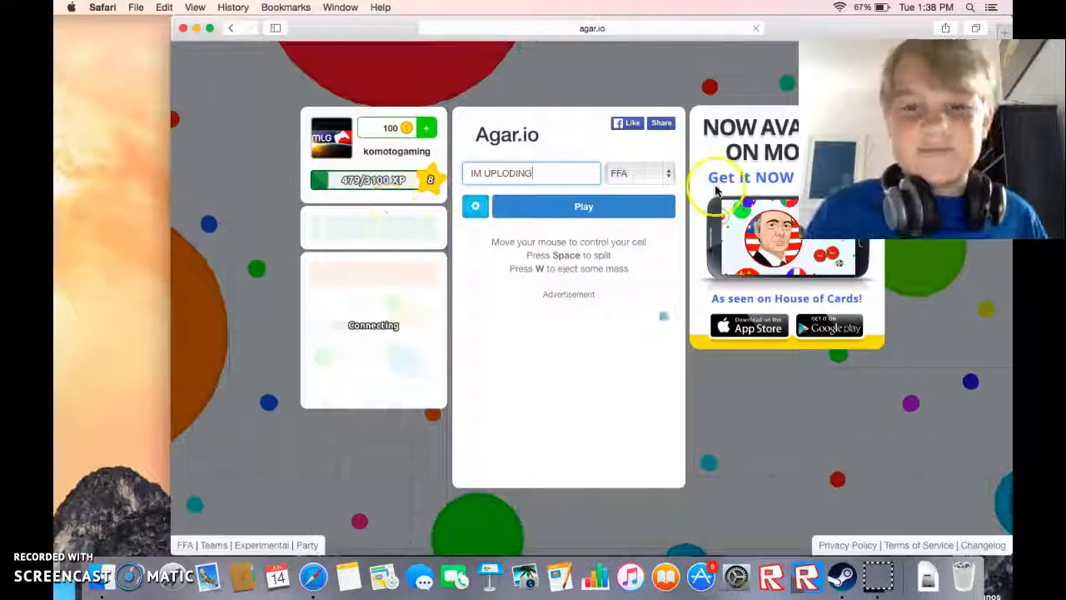
Step: Spawn IM UPLODING into a fresh round and eat nearby pellets to grow
click(583, 205)
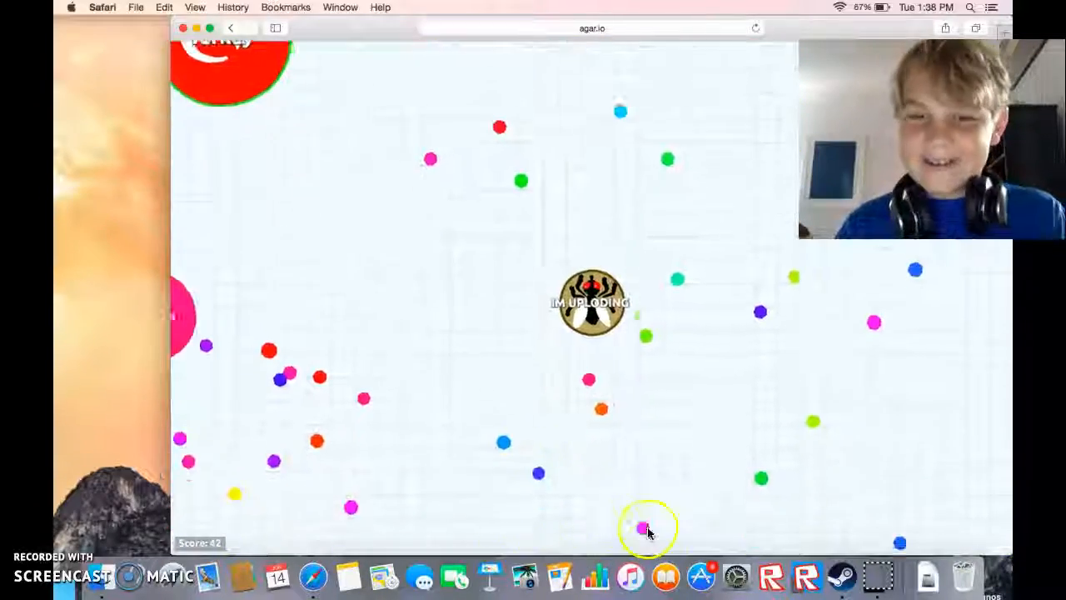
mouse_move(887, 349)
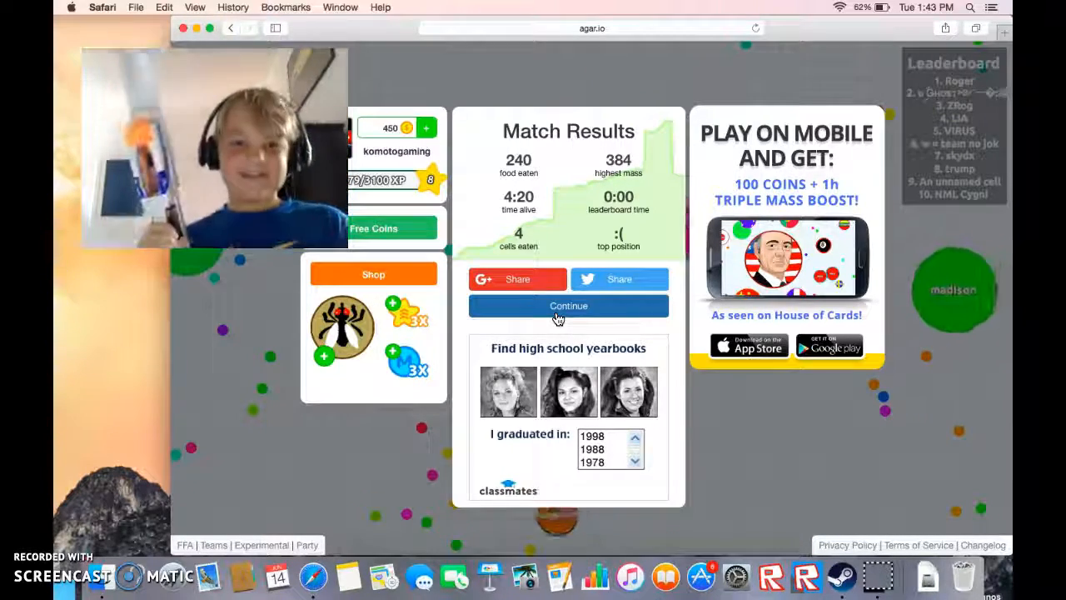
Step: Dismiss the previous results and play a new round, ending with 60 food and 79 mass
click(568, 305)
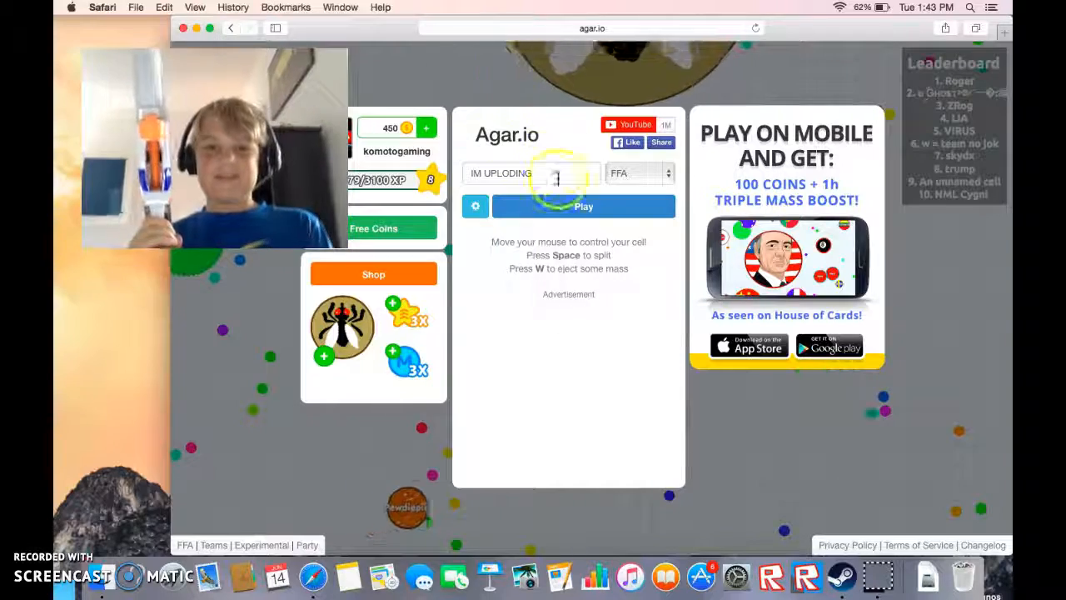
click(583, 205)
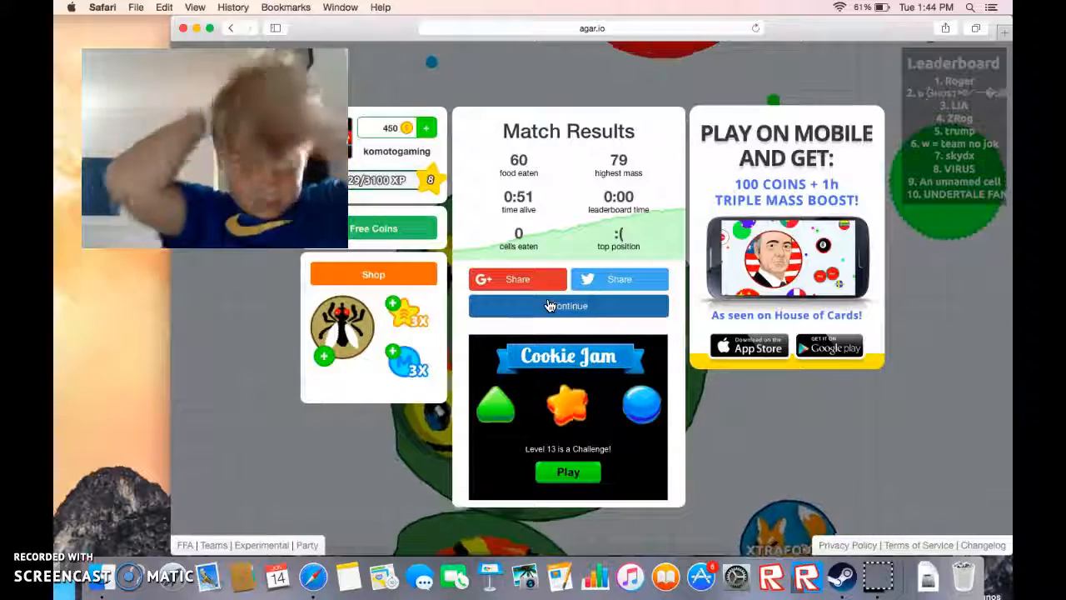
Step: Get through two quick rounds (3 and 2 food eaten) and spawn IM UPLODING into another
click(568, 306)
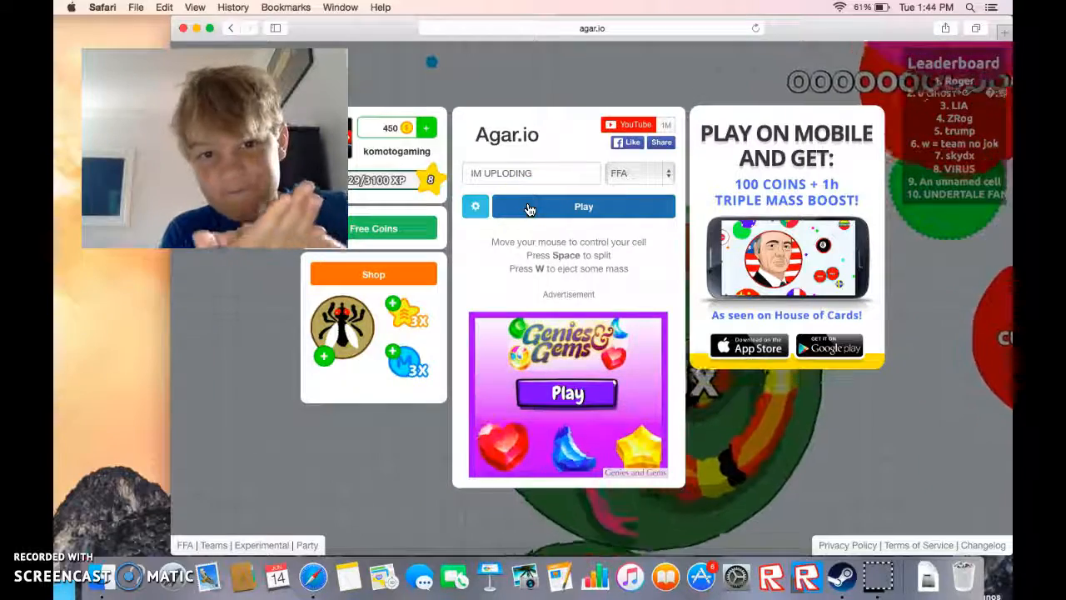
click(583, 206)
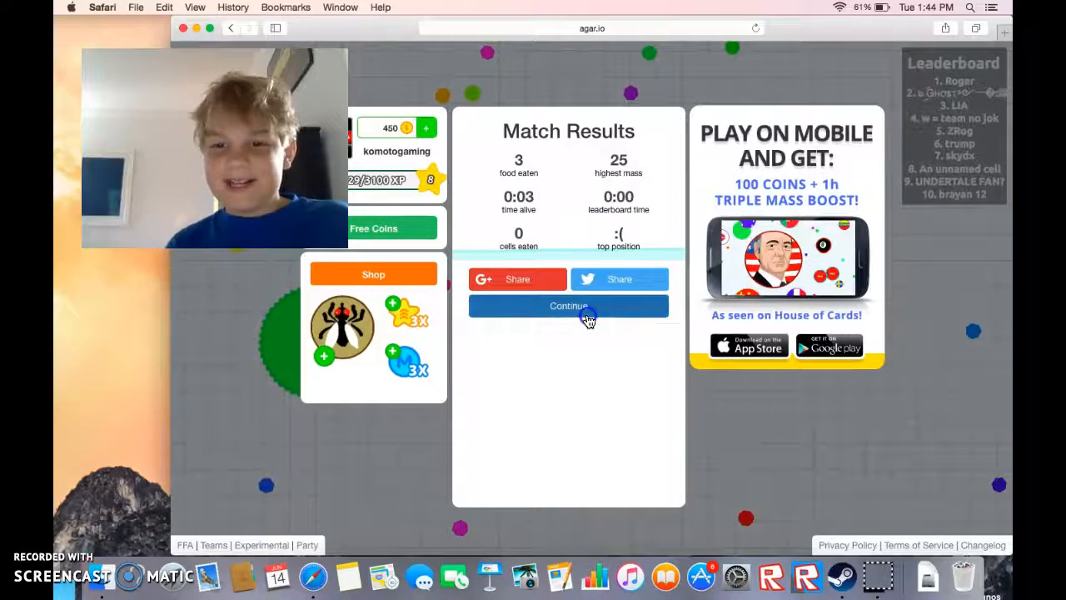
click(568, 306)
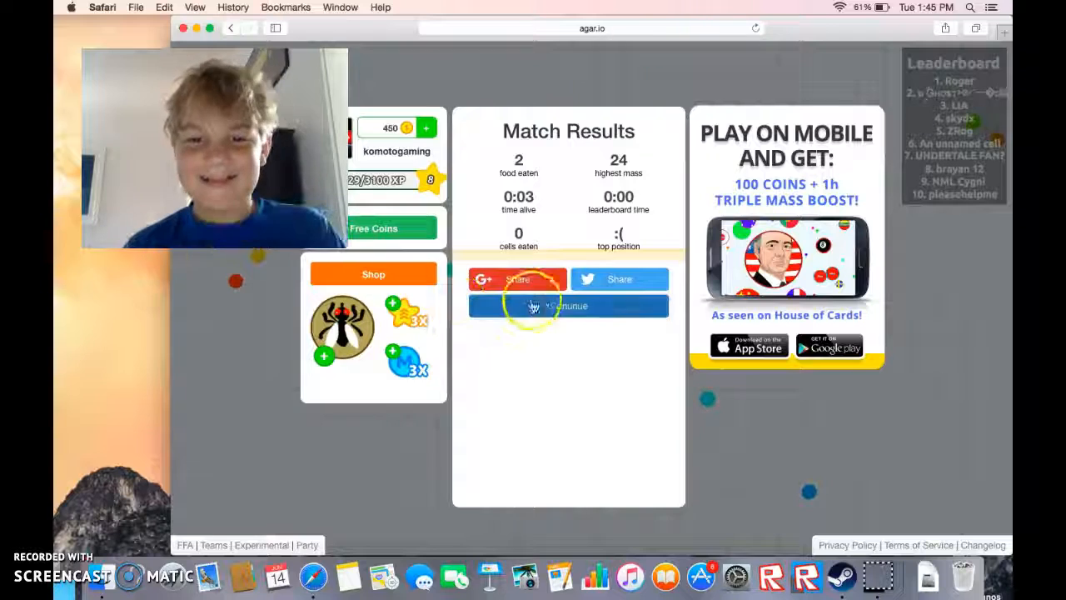
click(568, 305)
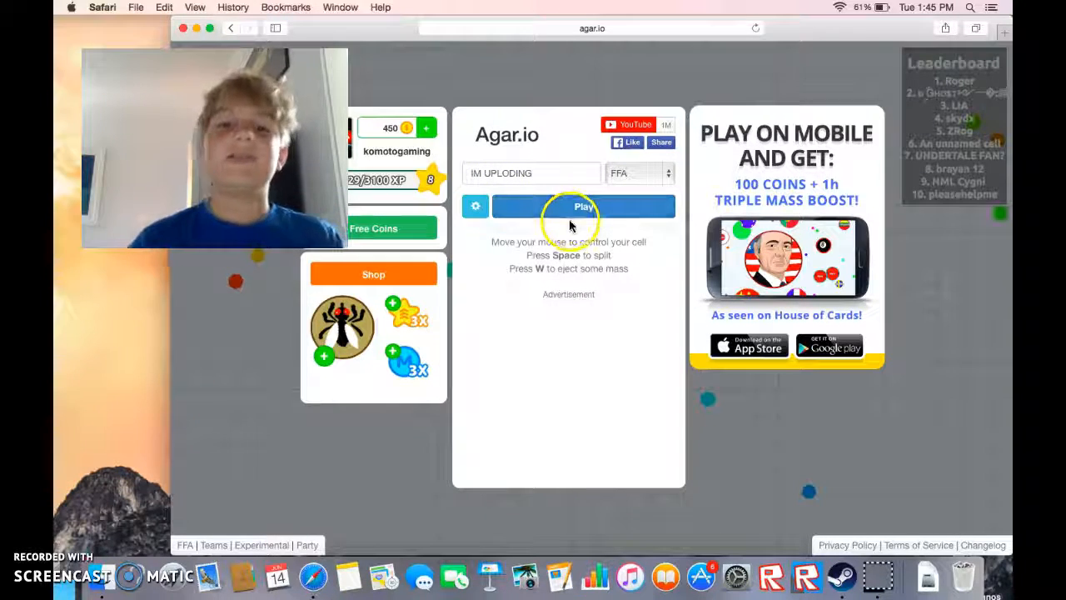
click(583, 206)
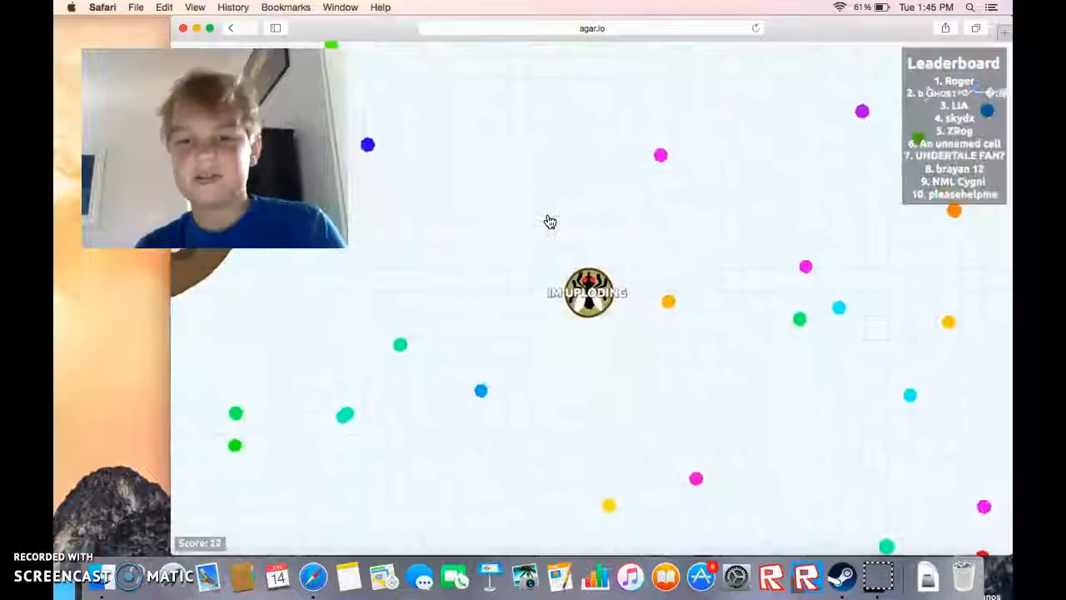
mouse_move(631, 373)
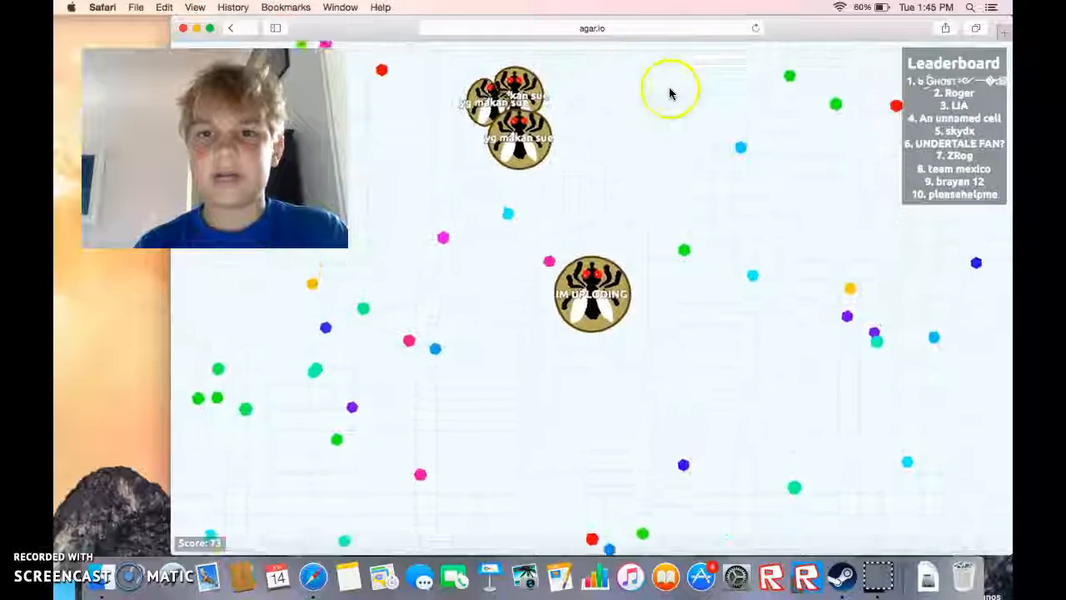
mouse_move(596, 146)
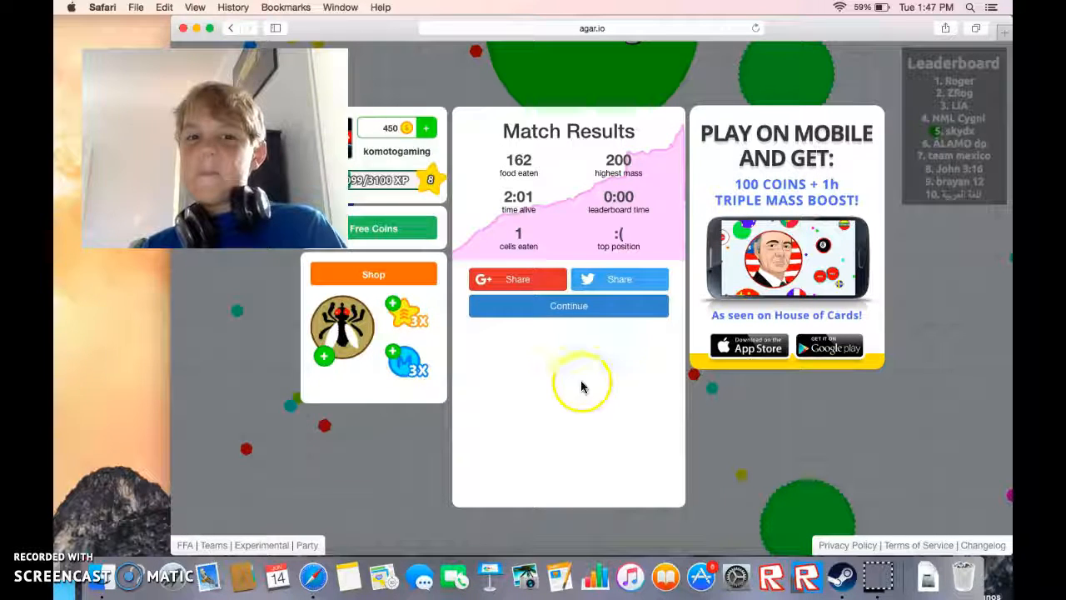
mouse_move(654, 391)
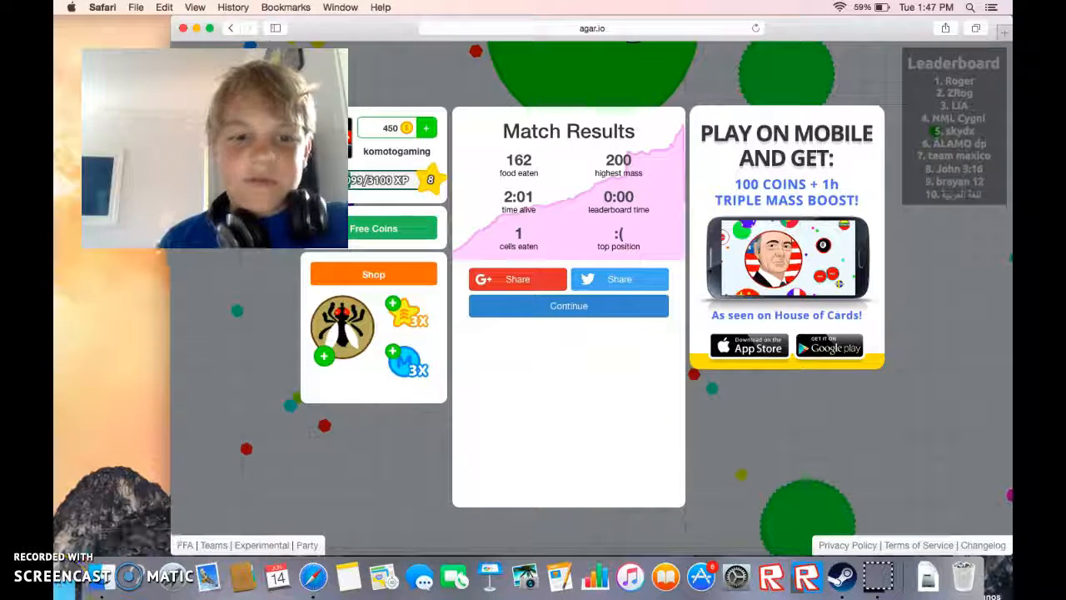
mouse_move(117, 550)
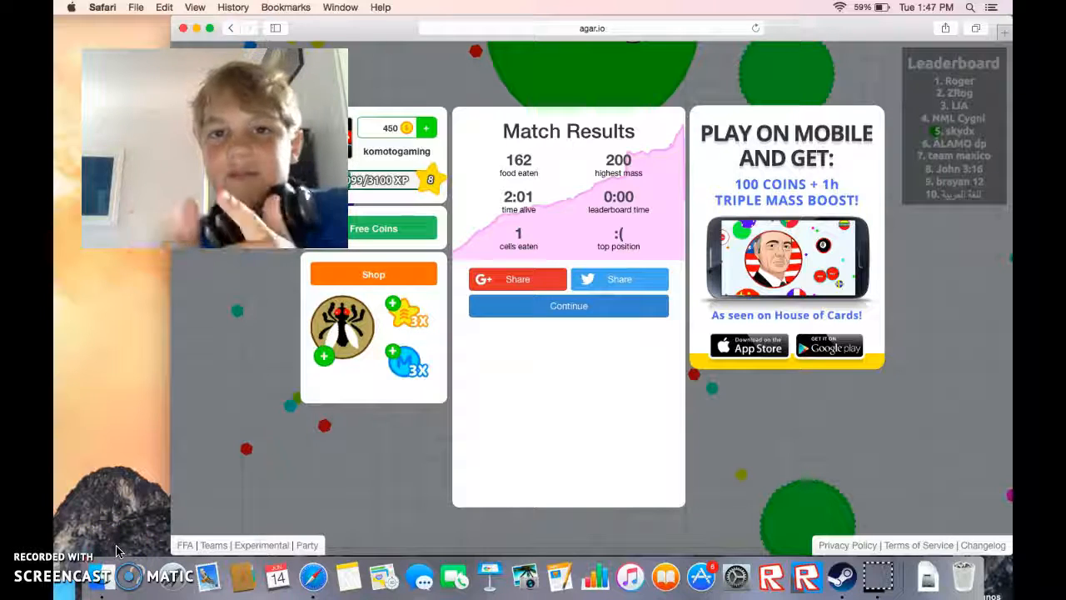
Step: Dismiss the 162-food, 200-mass results to reach the start menu with IM UPLODING in FFA
click(568, 306)
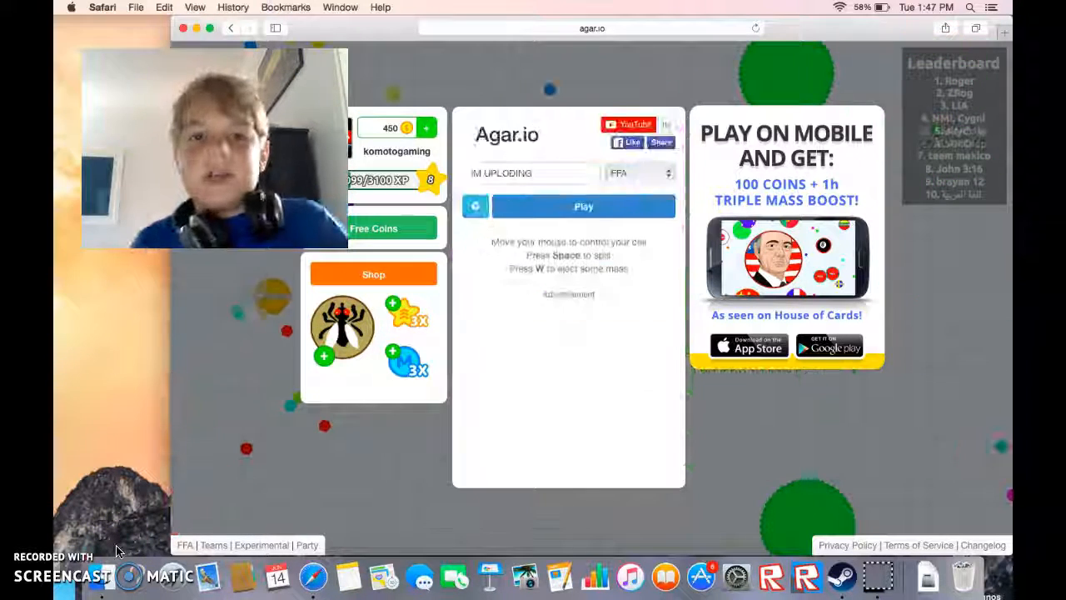